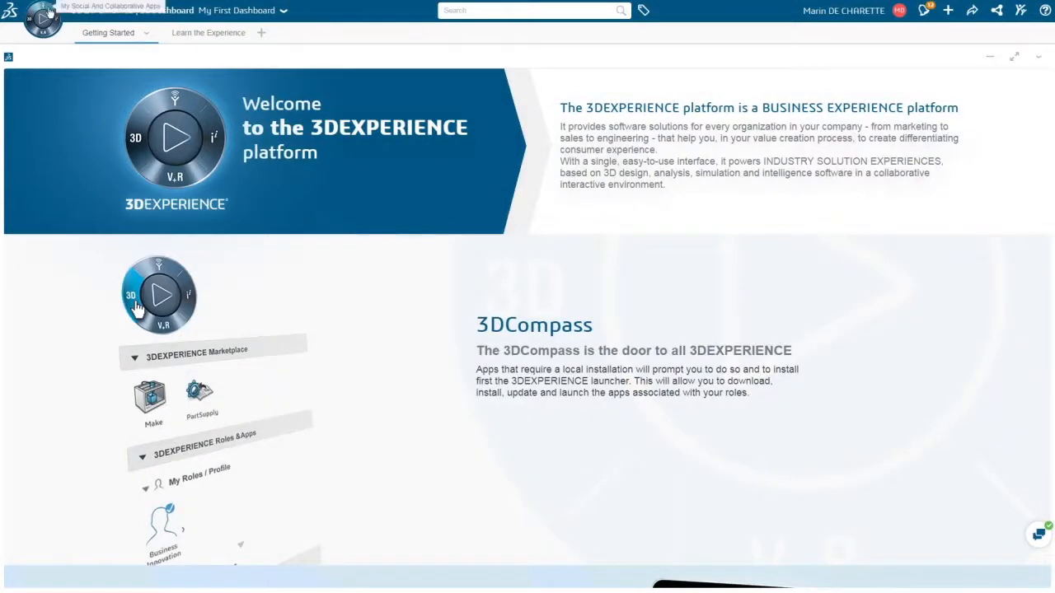
Open the 3DCompass panel listing marketplace, roles, favourite apps and social apps
{"action": "left_click", "coordinate": [45, 20]}
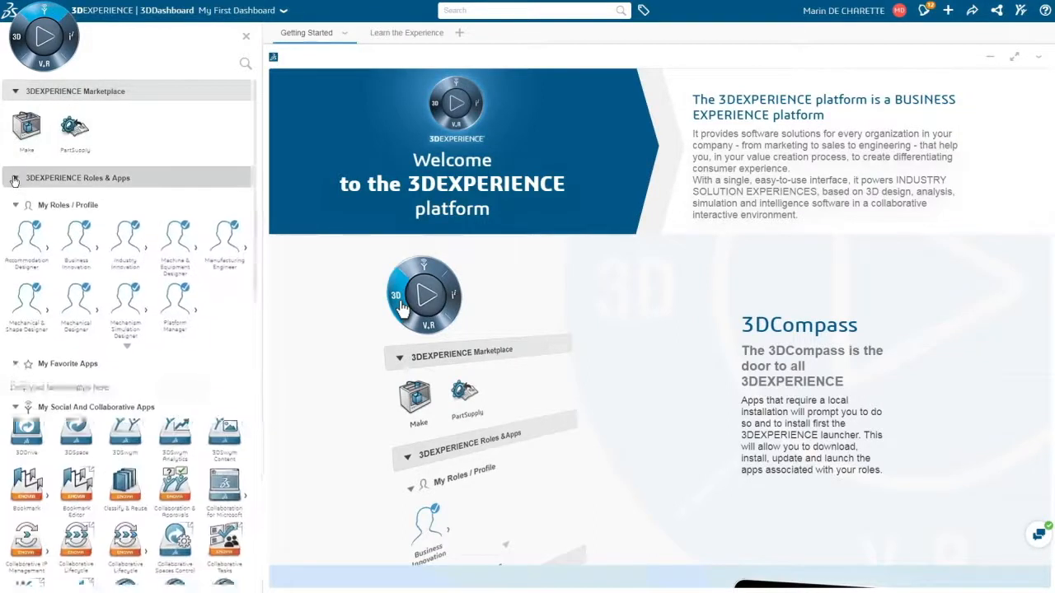
Collapse Roles & Apps to show Dassault Systèmes Communities, then close the compass panel
{"action": "left_click", "coordinate": [27, 366]}
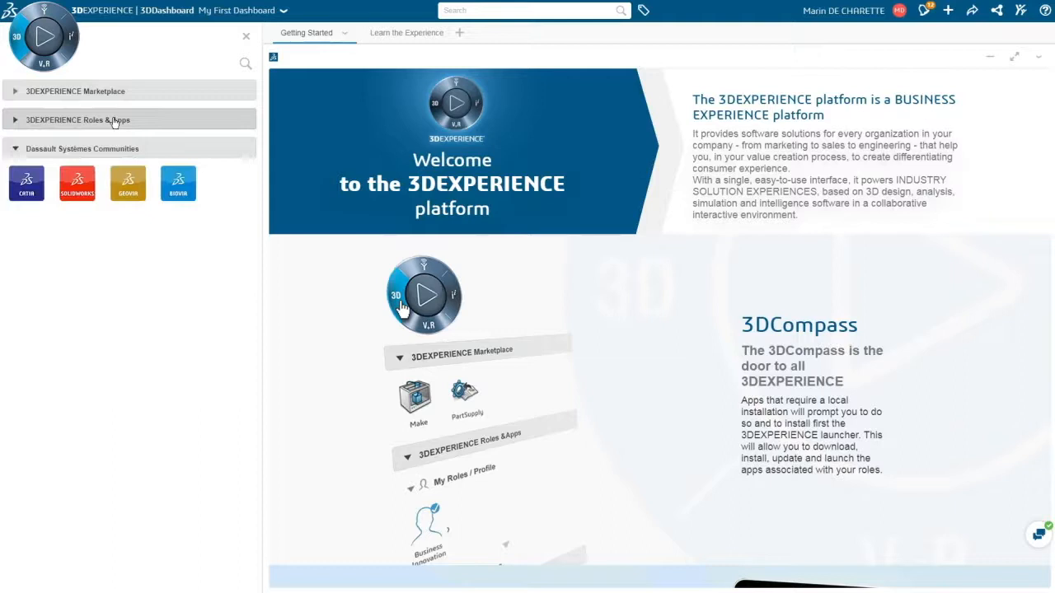
{"action": "left_click", "coordinate": [246, 36]}
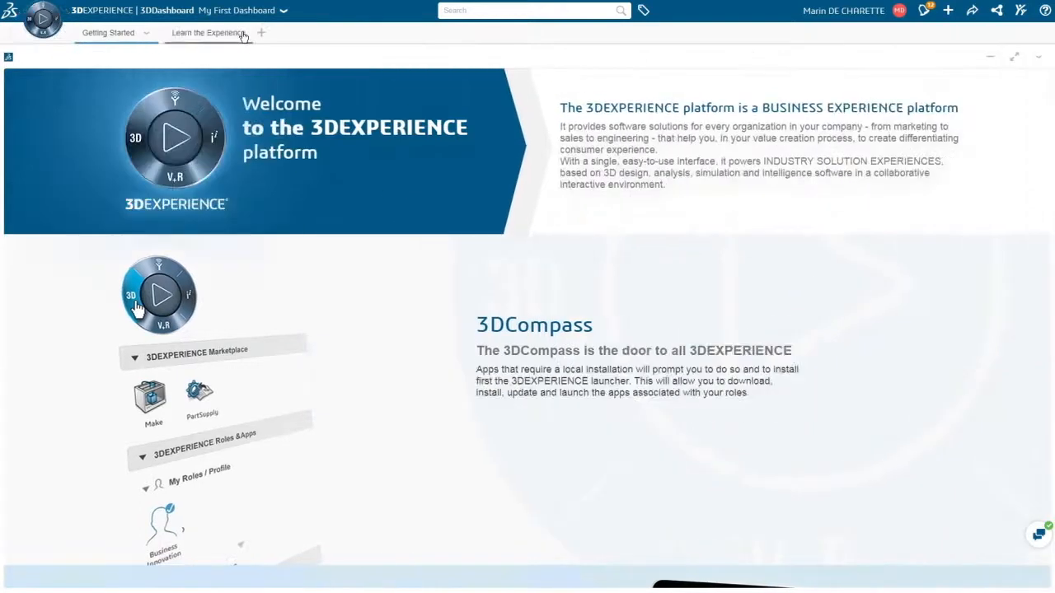
{"action": "mouse_move", "coordinate": [255, 78]}
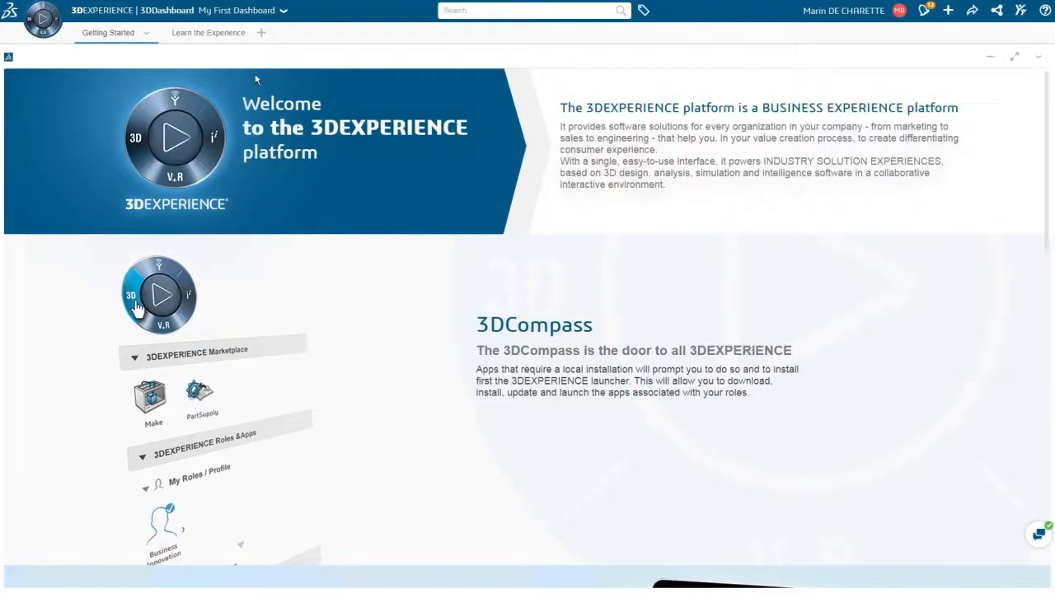
{"action": "left_click", "coordinate": [159, 295]}
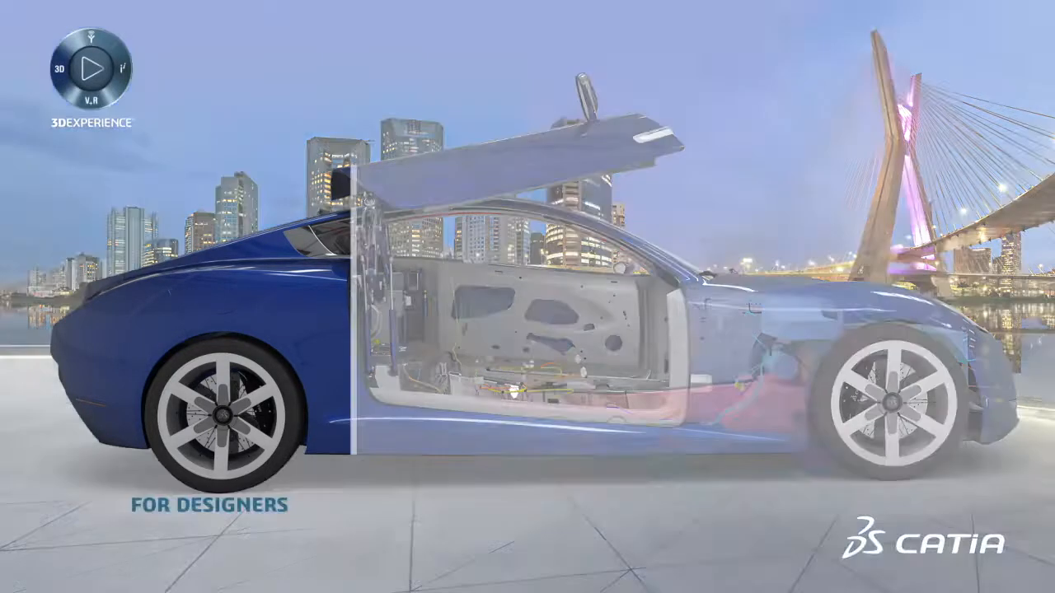